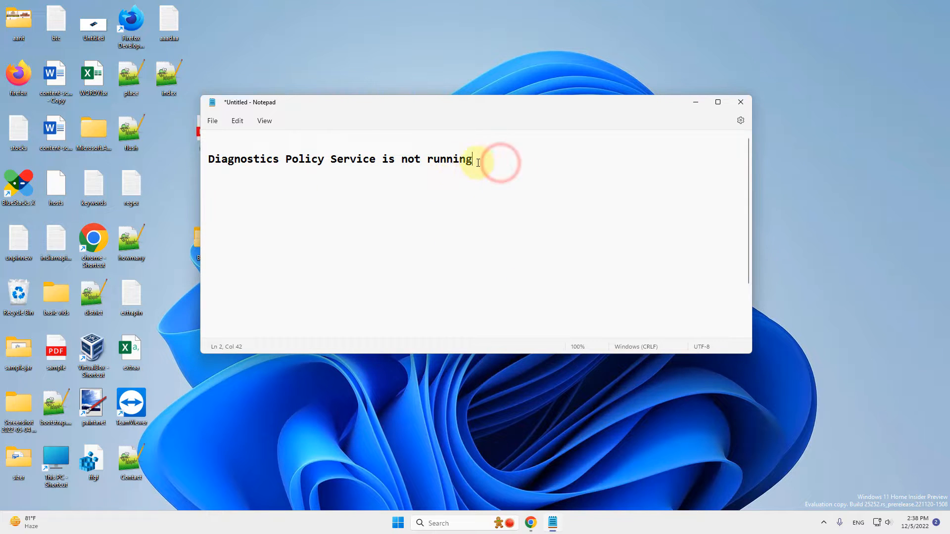
Select the 'Diagnostics Policy Service is not running' line in Notepad and minimize Notepad.
{"action": "triple_click", "coordinate": [339, 159]}
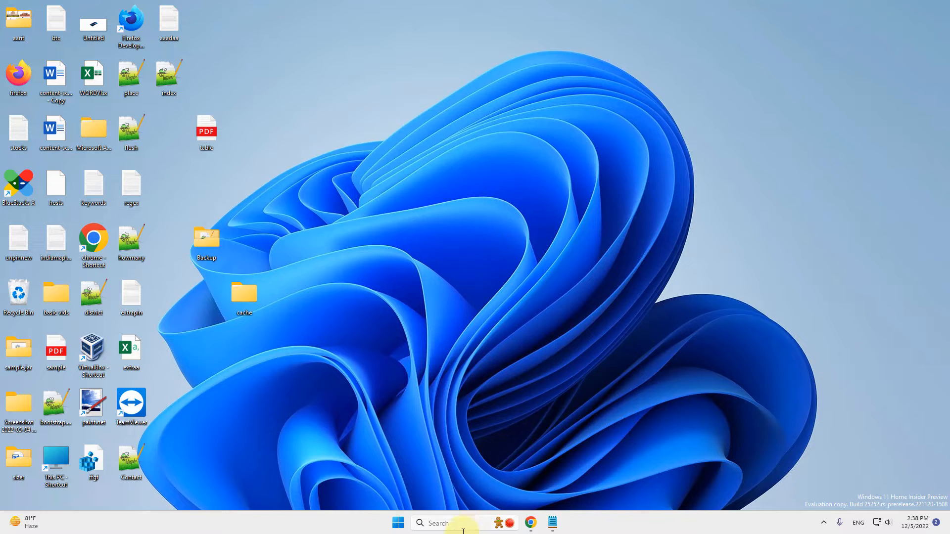
Search for 'command prompt' and run Command Prompt as administrator.
{"action": "left_click", "coordinate": [445, 523]}
{"action": "type", "text": "command prompt"}
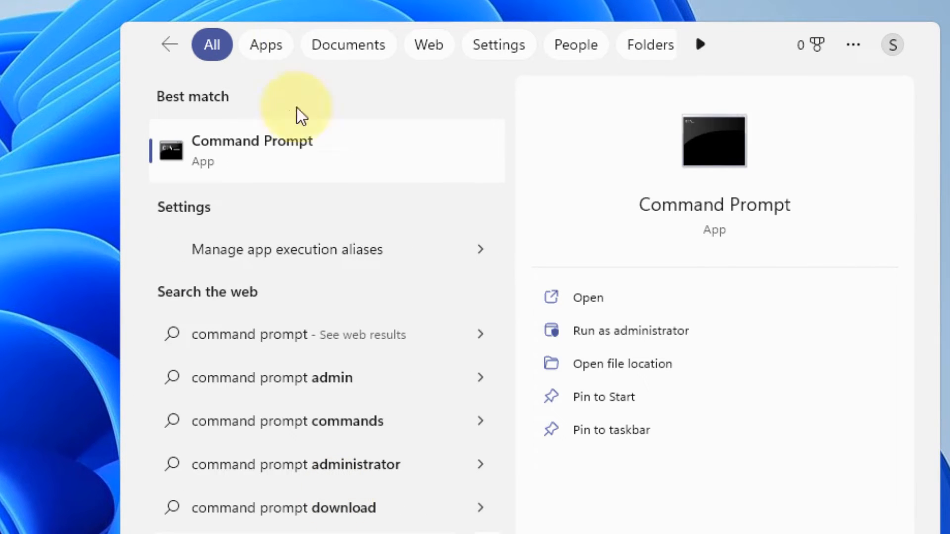
{"action": "right_click", "coordinate": [251, 150]}
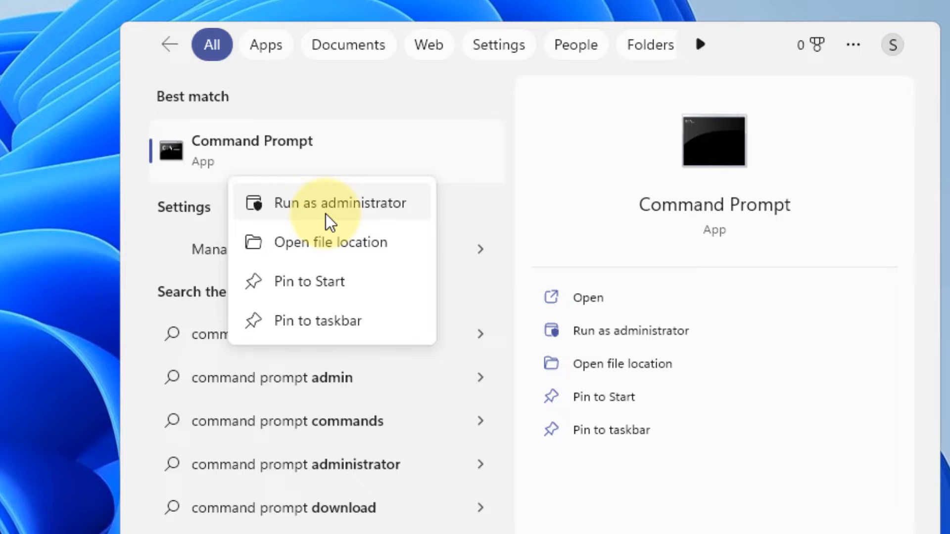
{"action": "left_click", "coordinate": [340, 202]}
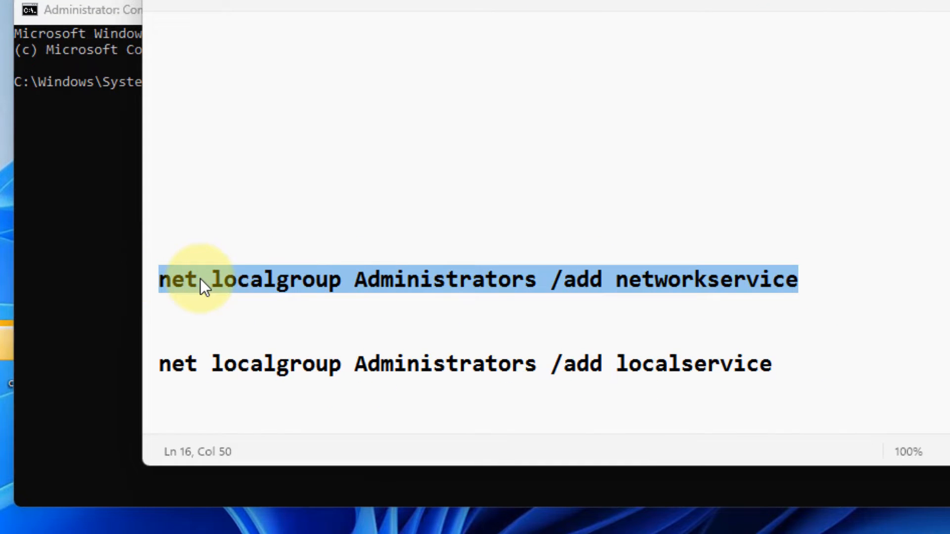
{"action": "mouse_move", "coordinate": [259, 294]}
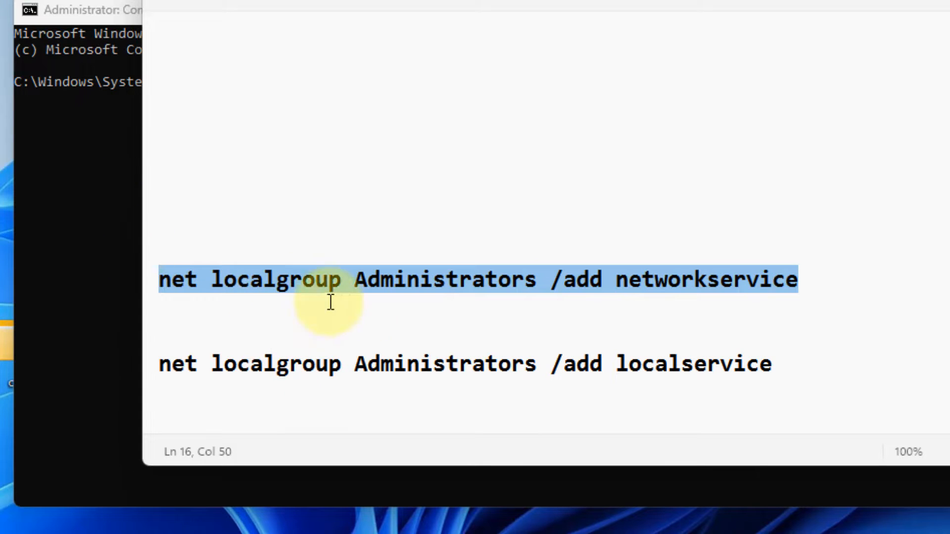
Run 'net localgroup Administrators networkservice /add' and the localservice equivalent in the admin console.
{"action": "left_click", "coordinate": [194, 364]}
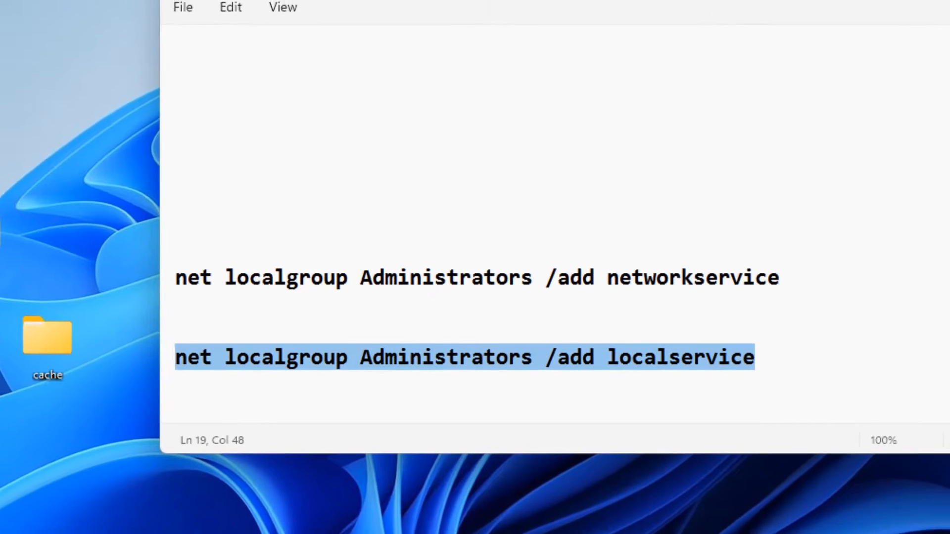
{"action": "left_click", "coordinate": [821, 102]}
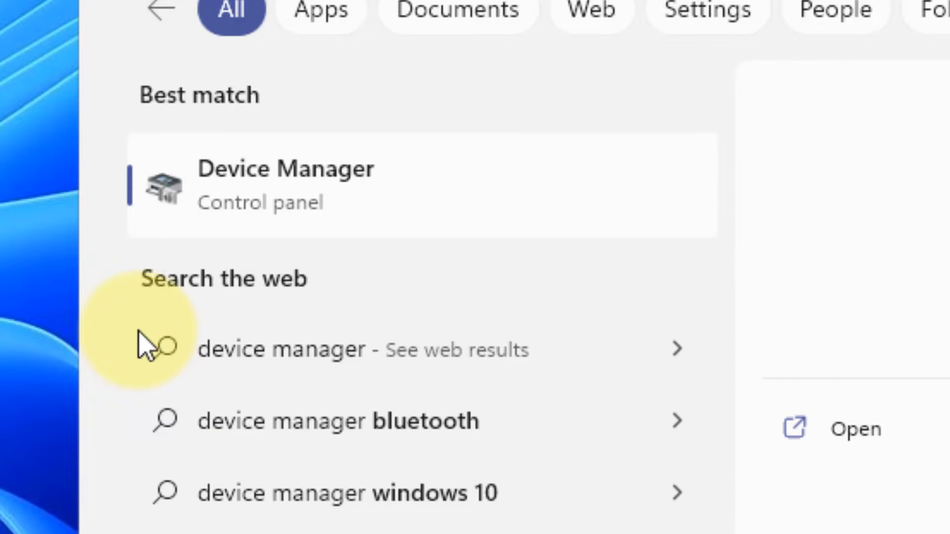
Open the Device Manager best match from the search results.
{"action": "left_click", "coordinate": [284, 184]}
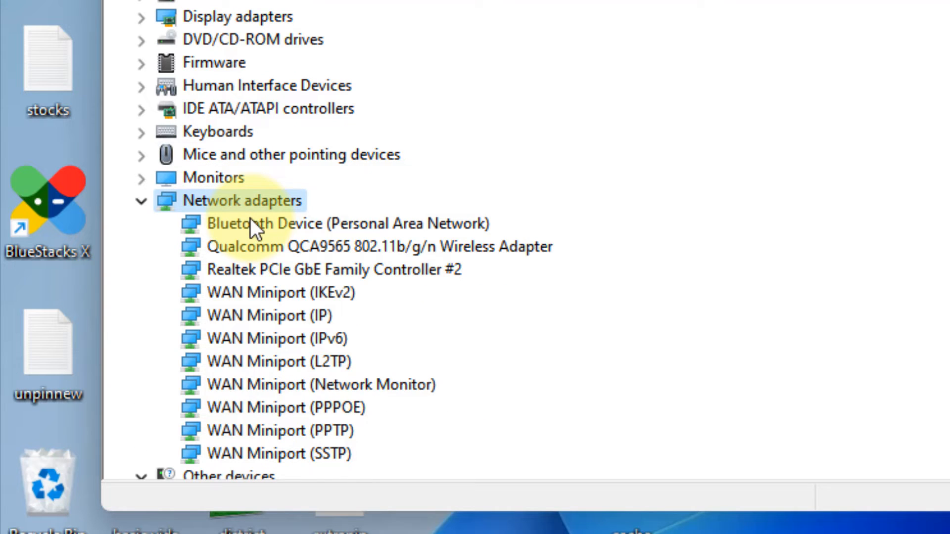
Select the Qualcomm QCA9565 wireless adapter under Network adapters and bring up its actions.
{"action": "left_click", "coordinate": [348, 223]}
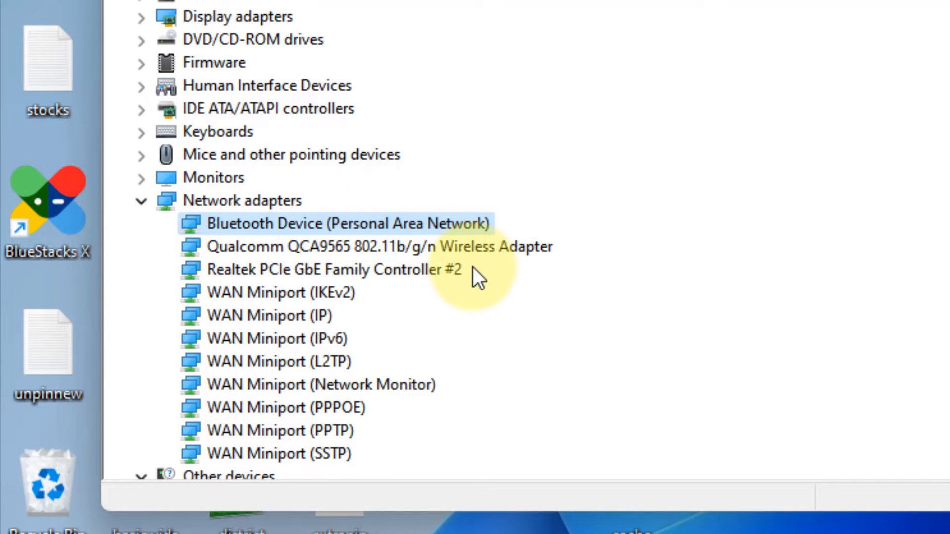
{"action": "left_click", "coordinate": [379, 246]}
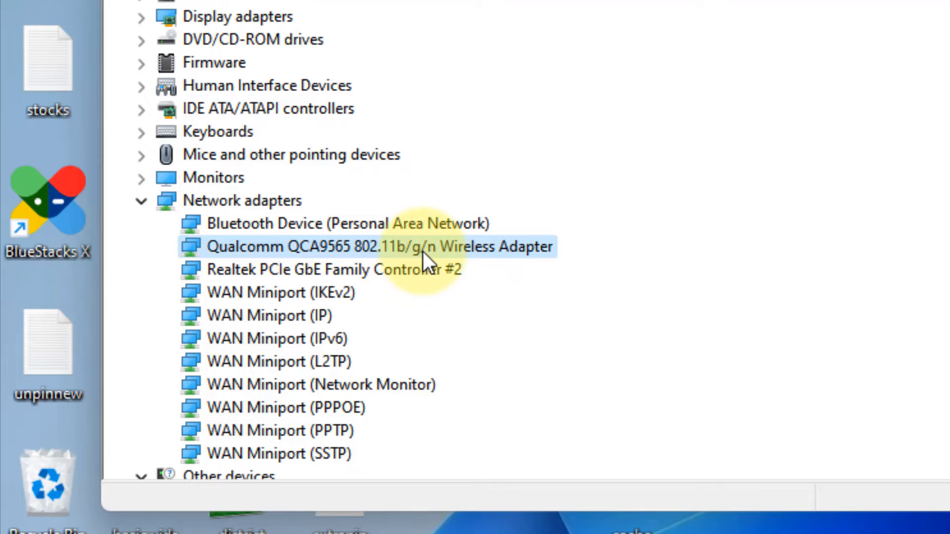
{"action": "right_click", "coordinate": [369, 247]}
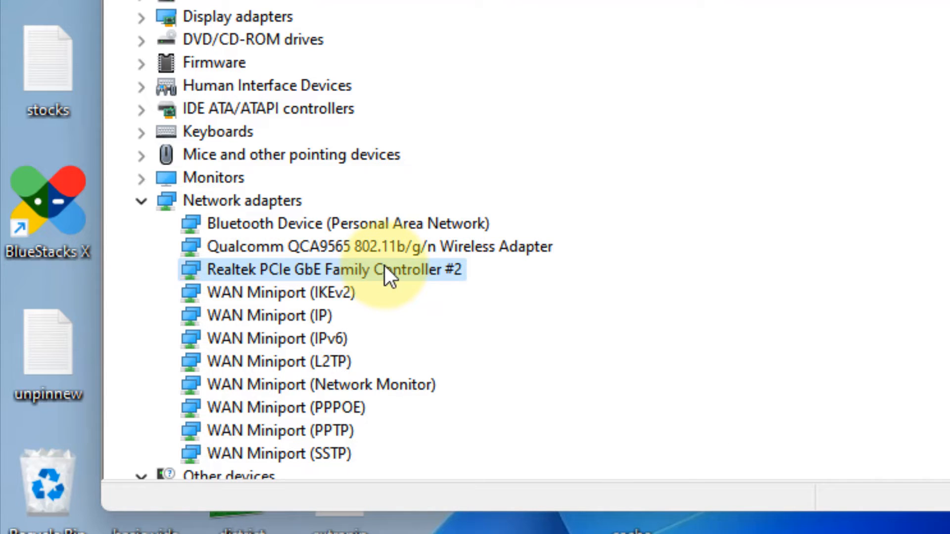
{"action": "right_click", "coordinate": [364, 246]}
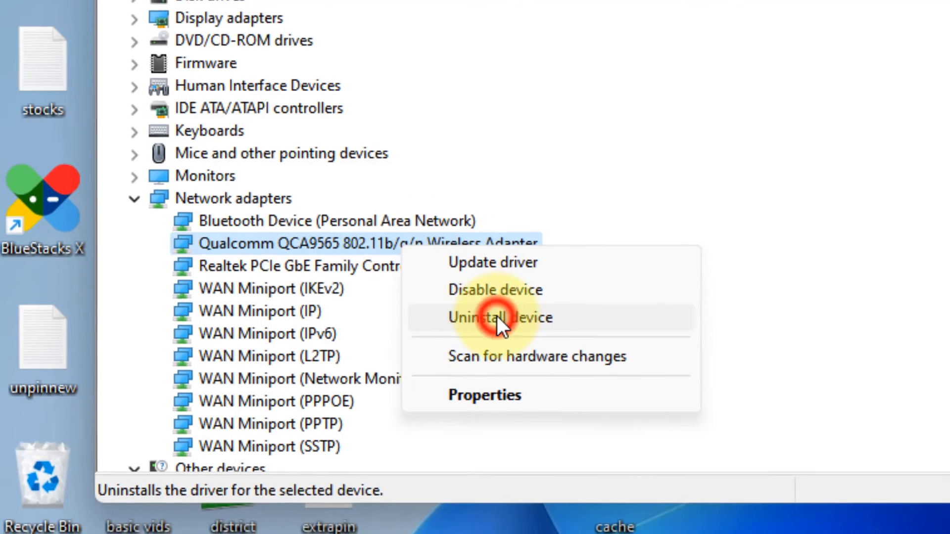
Uninstall the Qualcomm adapter, then uninstall the Realtek PCIe GbE Family Controller #2.
{"action": "left_click", "coordinate": [499, 318]}
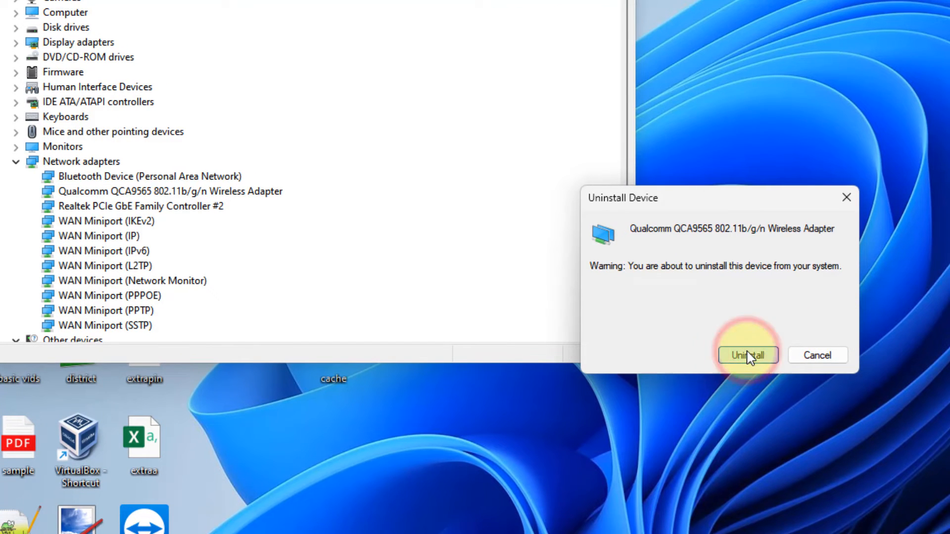
{"action": "left_click", "coordinate": [748, 355]}
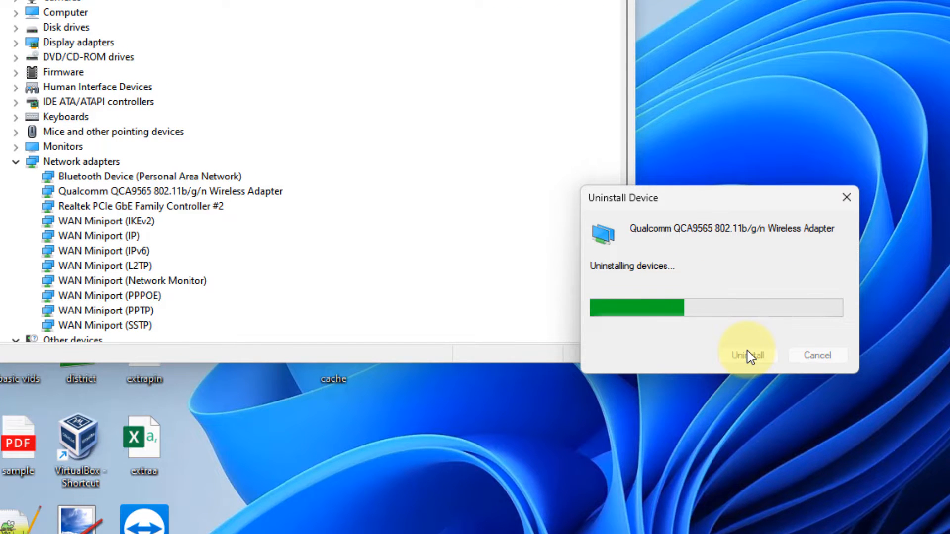
{"action": "left_click", "coordinate": [746, 355]}
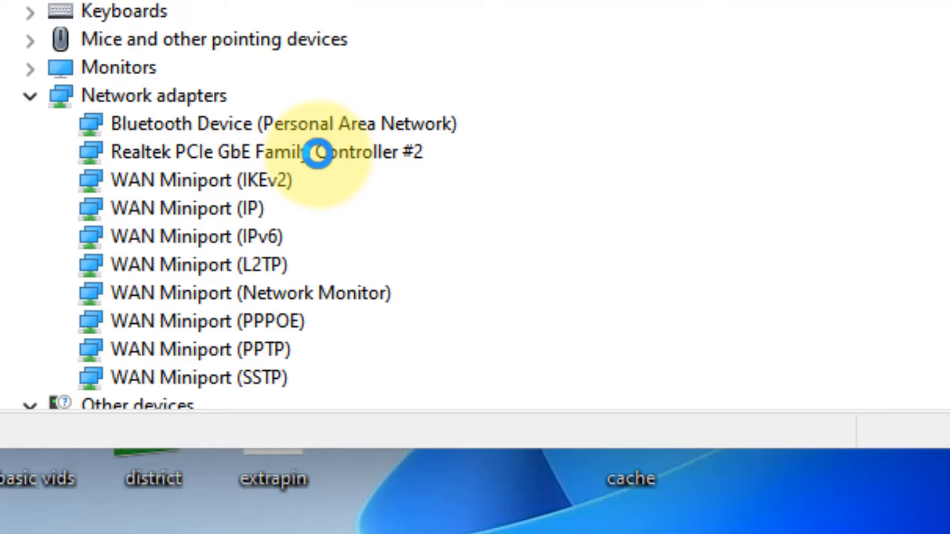
{"action": "left_click", "coordinate": [299, 163]}
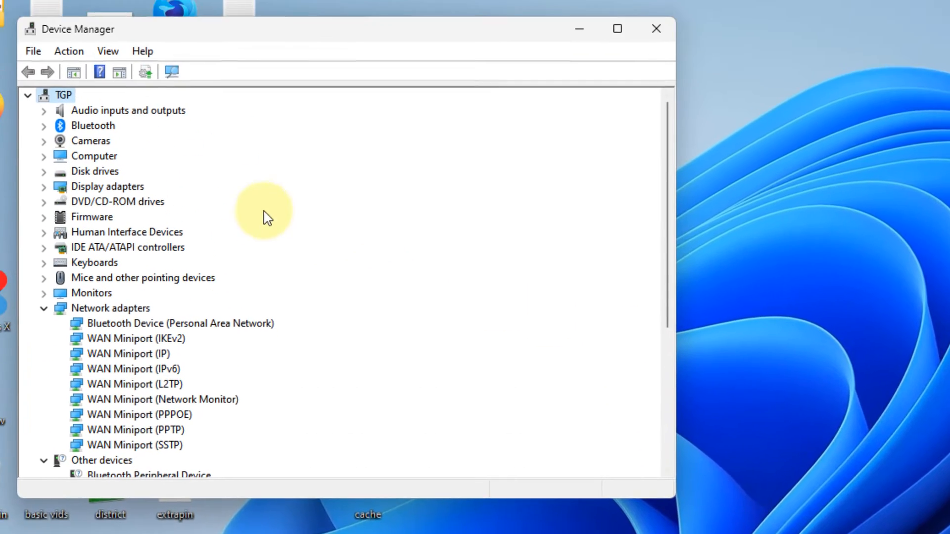
Scan for hardware changes, confirming Dell Wireless 1707 and the Realtek controller reappear.
{"action": "left_click", "coordinate": [68, 51]}
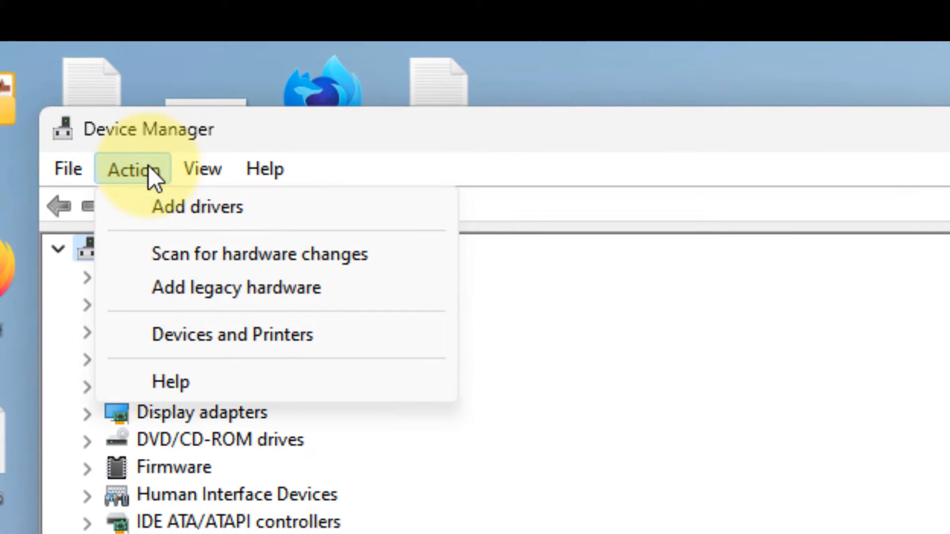
{"action": "left_click", "coordinate": [258, 253]}
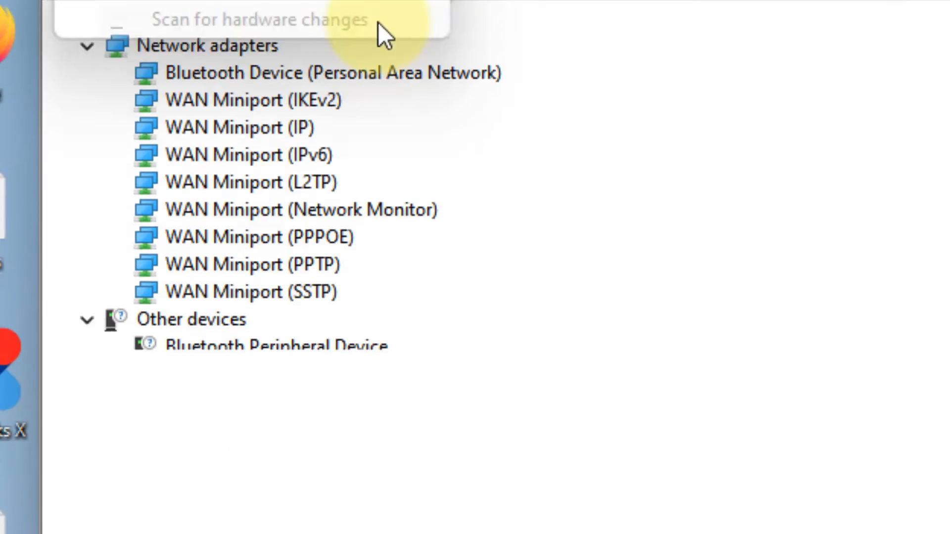
{"action": "scroll", "scroll_direction": "down", "scroll_amount": 3}
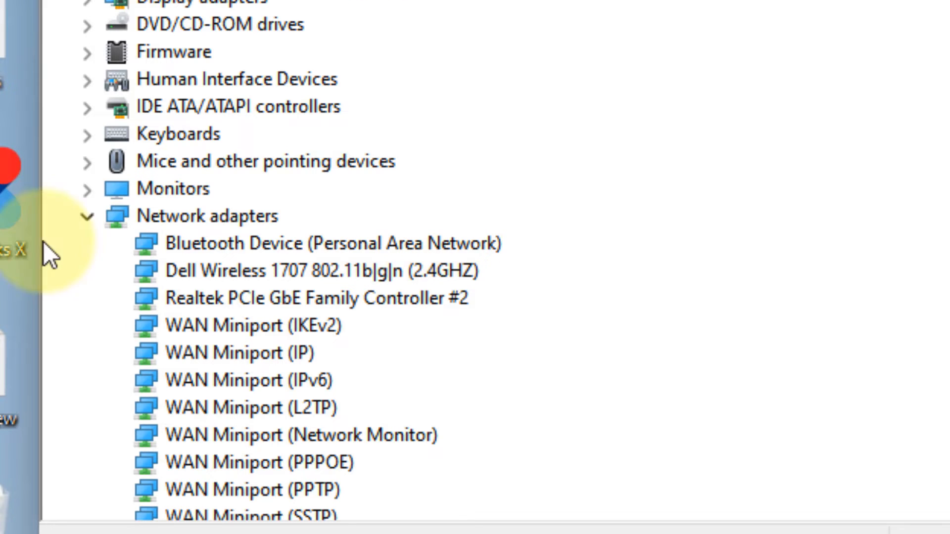
{"action": "left_click", "coordinate": [320, 270]}
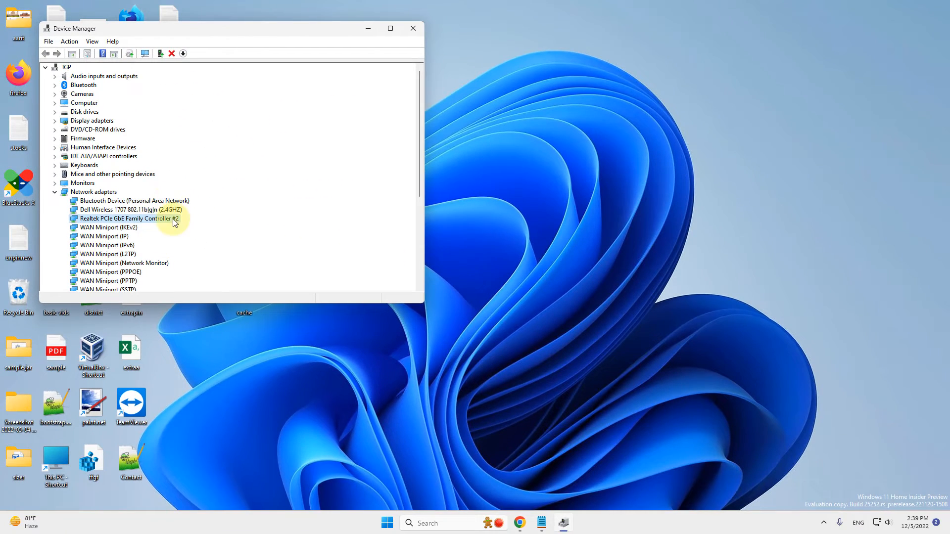
{"action": "left_click", "coordinate": [413, 28]}
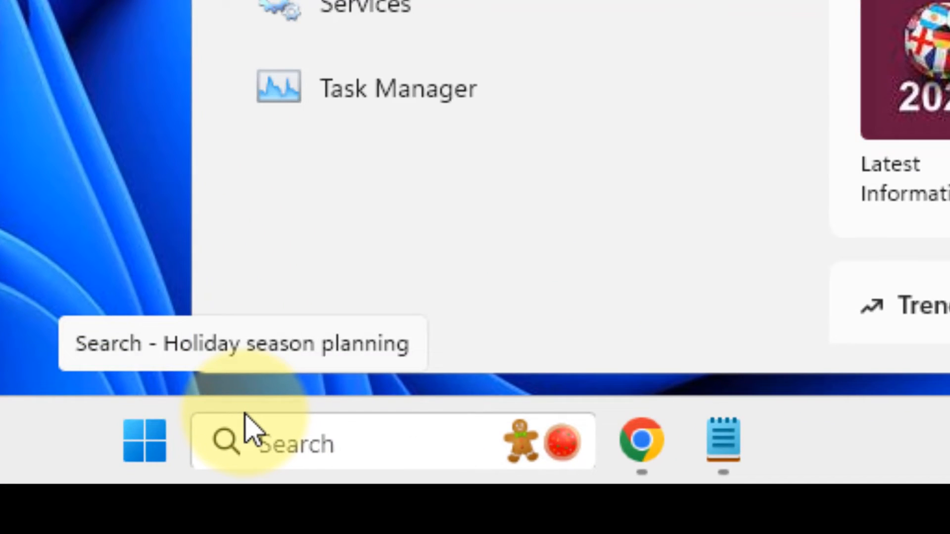
Search for 'services' and open the Services app.
{"action": "left_click", "coordinate": [227, 443]}
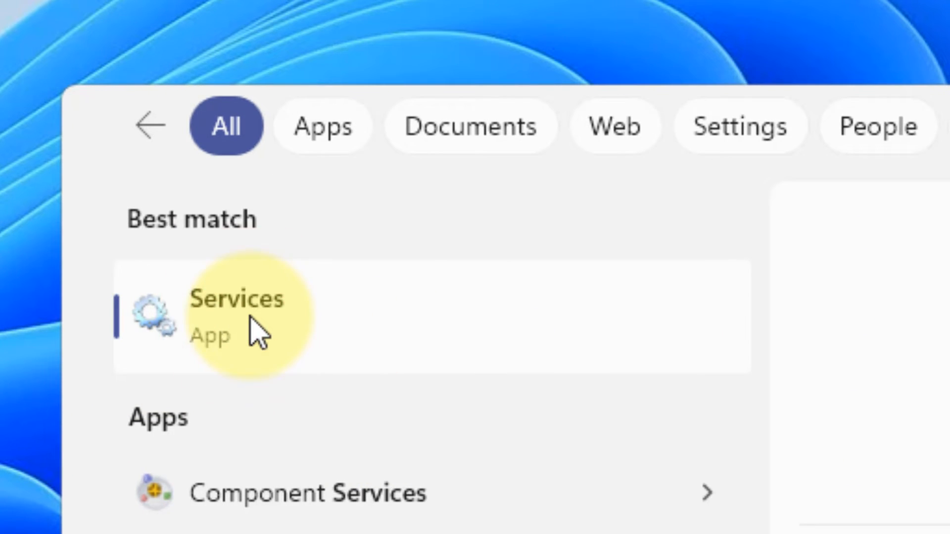
{"action": "left_click", "coordinate": [236, 315]}
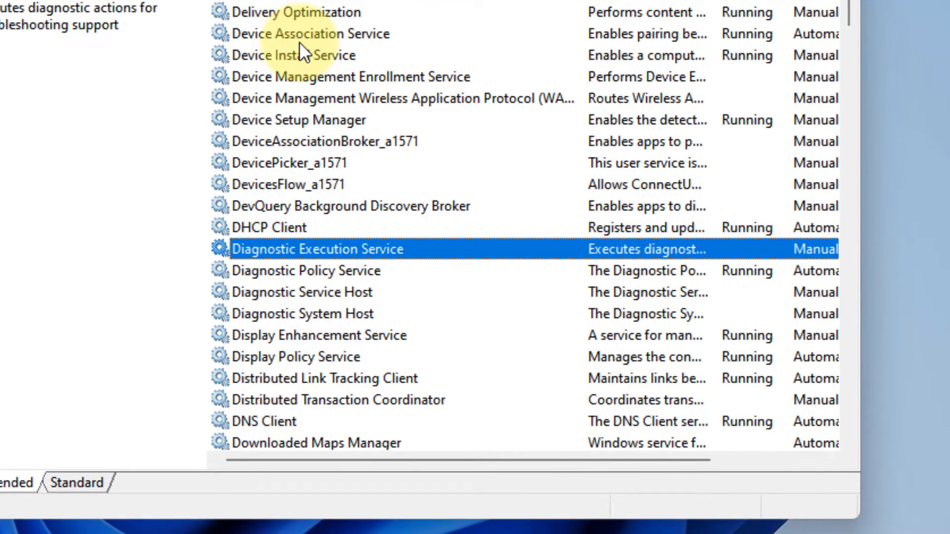
{"action": "mouse_move", "coordinate": [354, 277]}
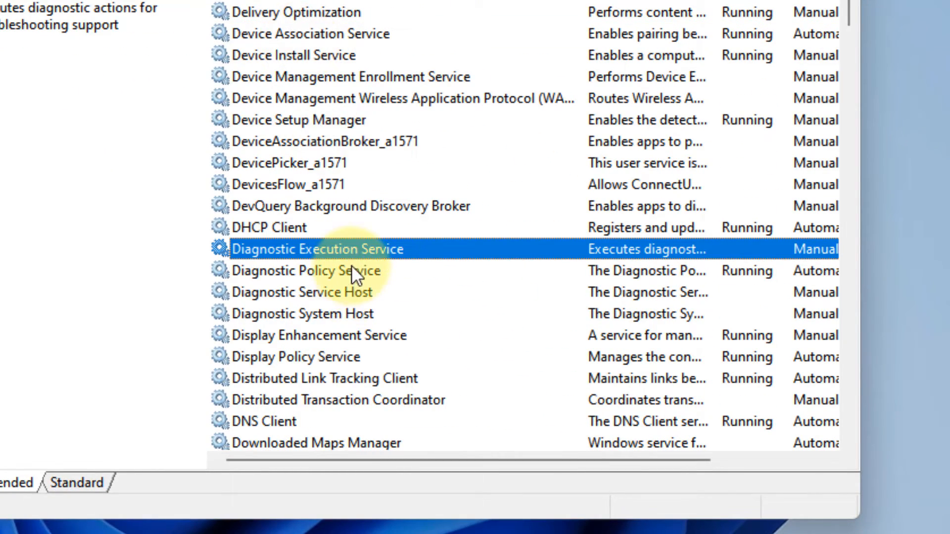
Set Diagnostic Policy Service startup to Automatic and restart it.
{"action": "double_click", "coordinate": [303, 270]}
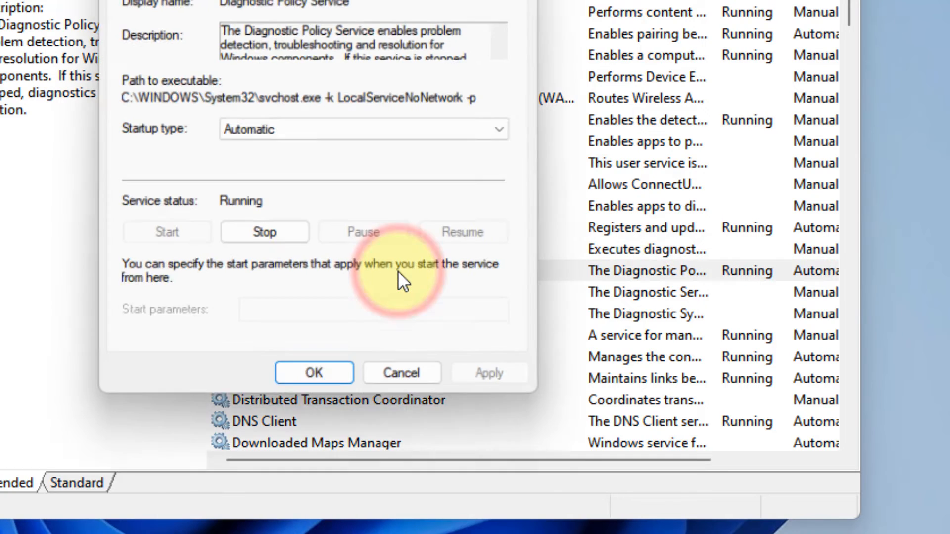
{"action": "left_click", "coordinate": [364, 129]}
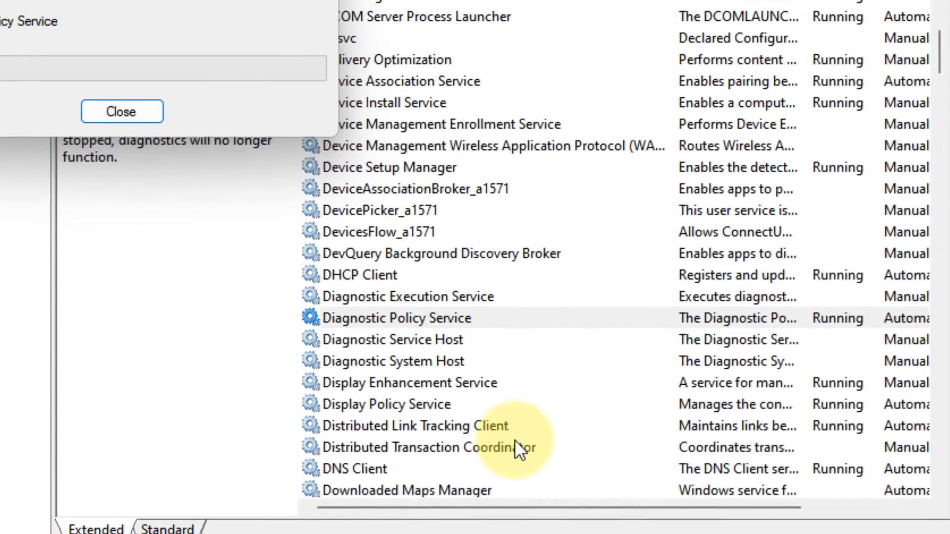
{"action": "left_click", "coordinate": [121, 111]}
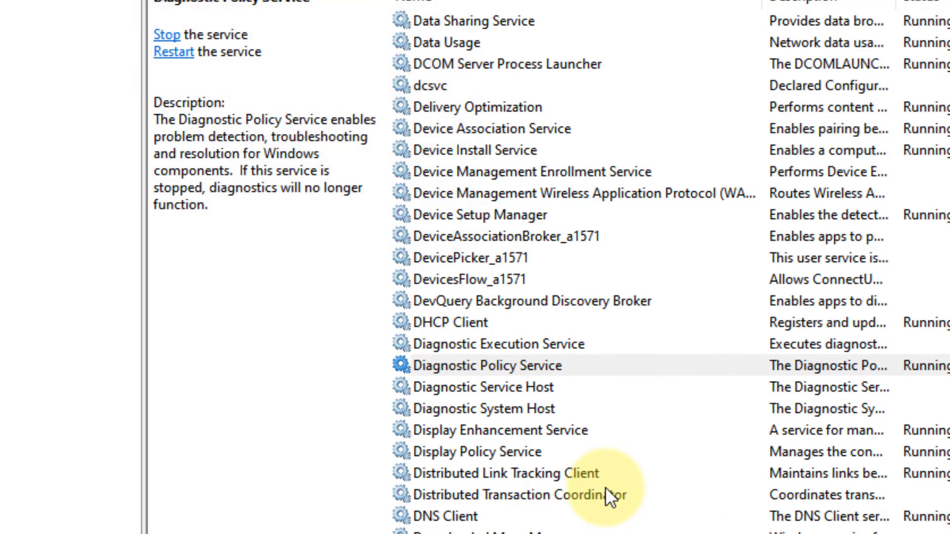